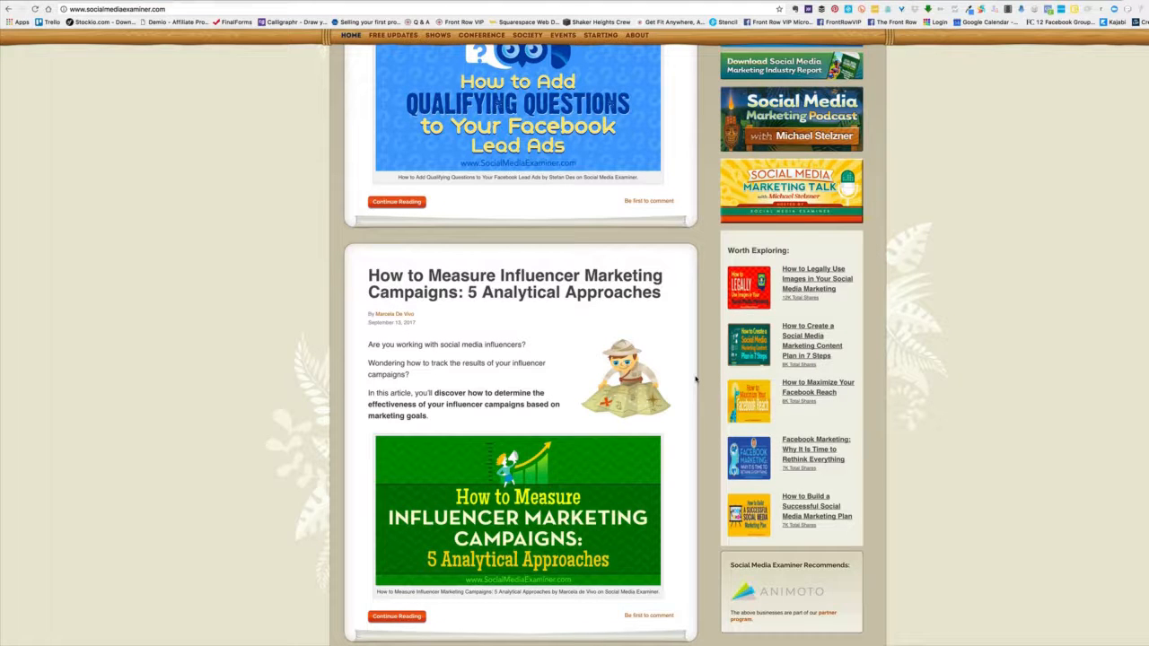
Scroll the Social Media Examiner homepage down to the Facebook Groups management article
scroll("down", 3)
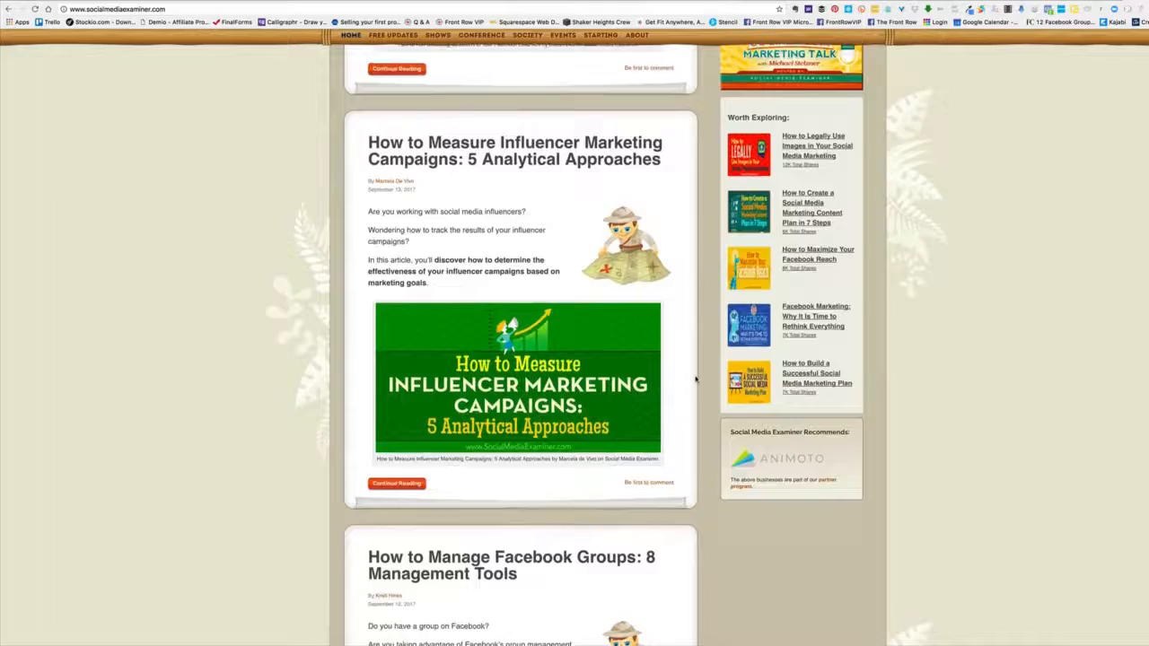
scroll("up", 3)
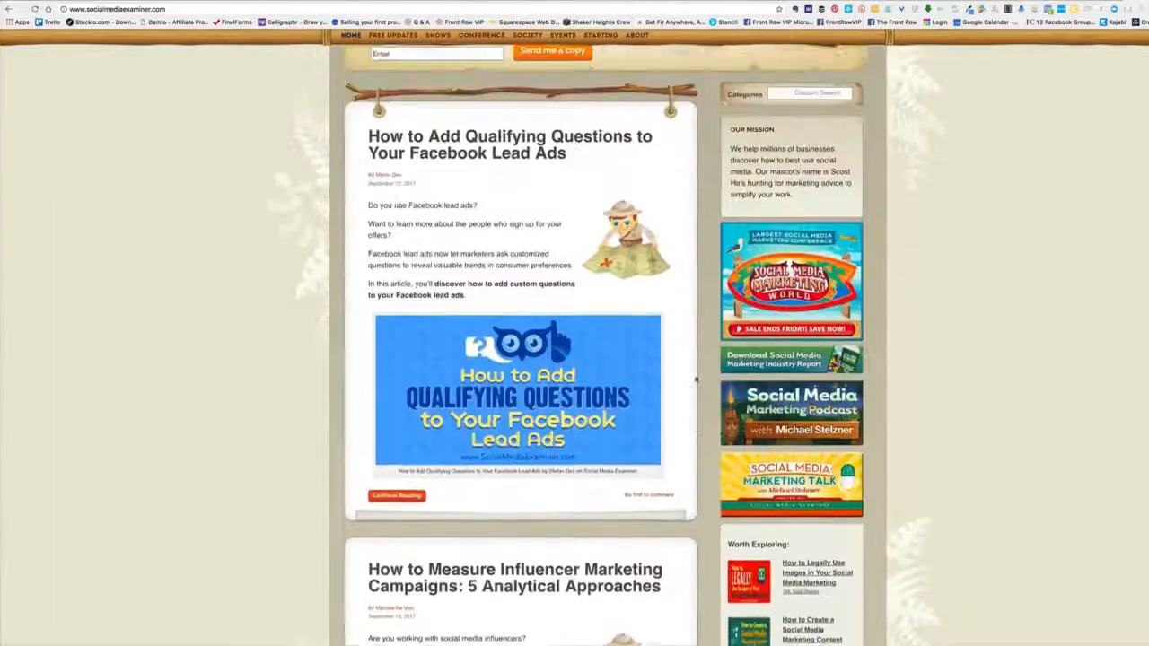
scroll("up", 3)
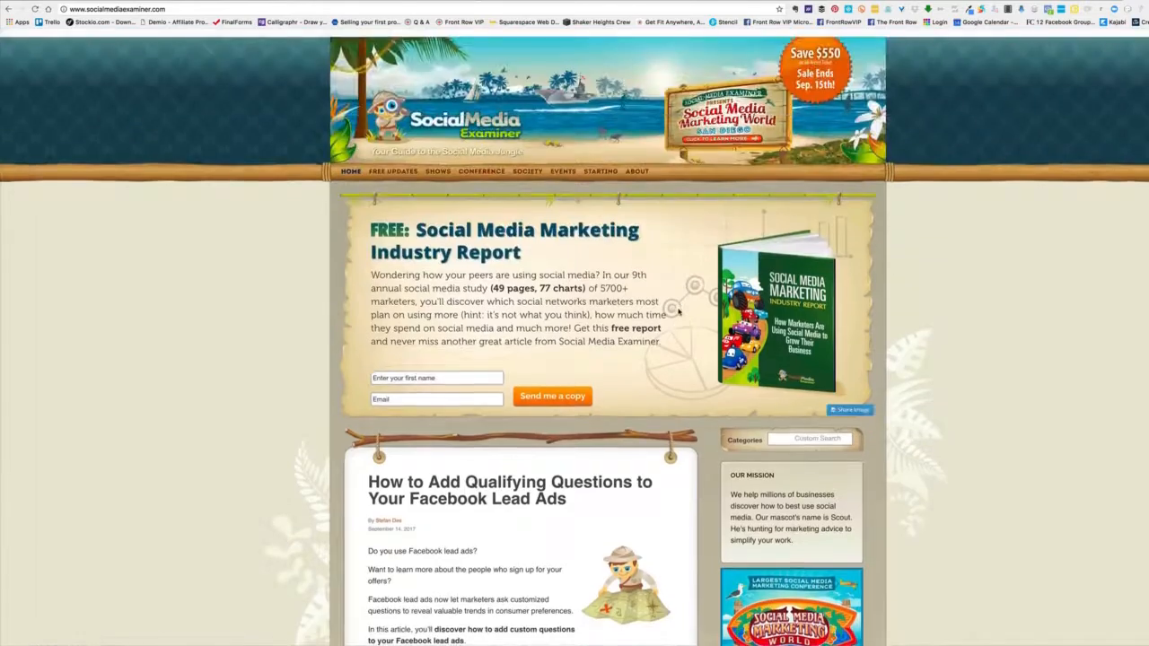
scroll("down", 3)
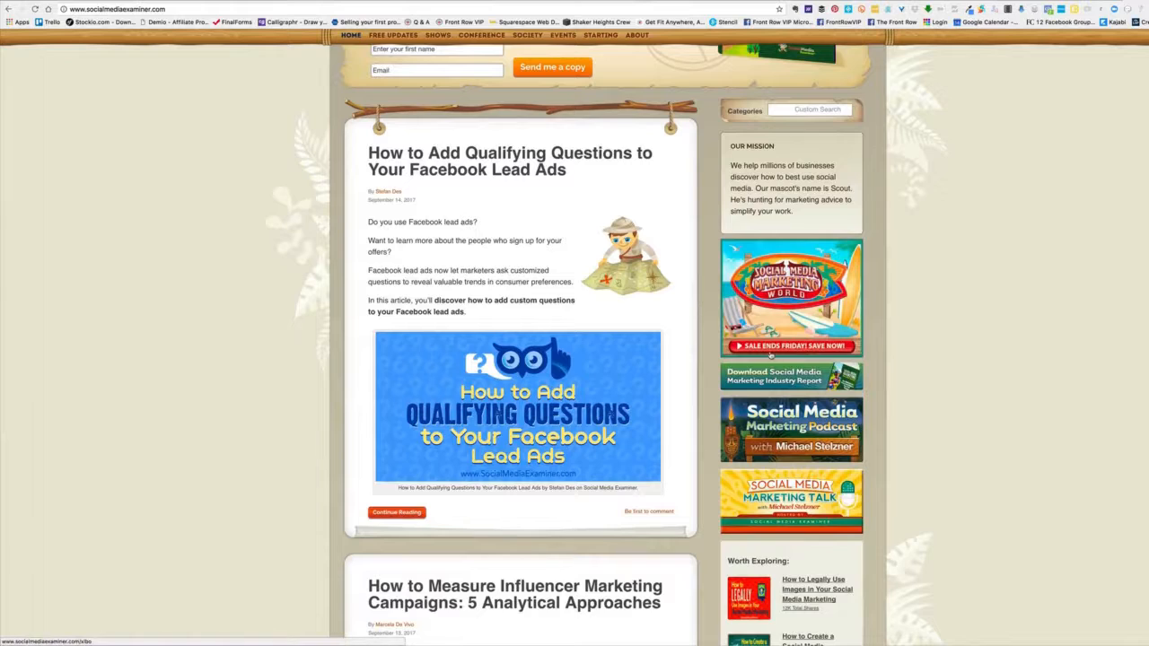
scroll("down", 3)
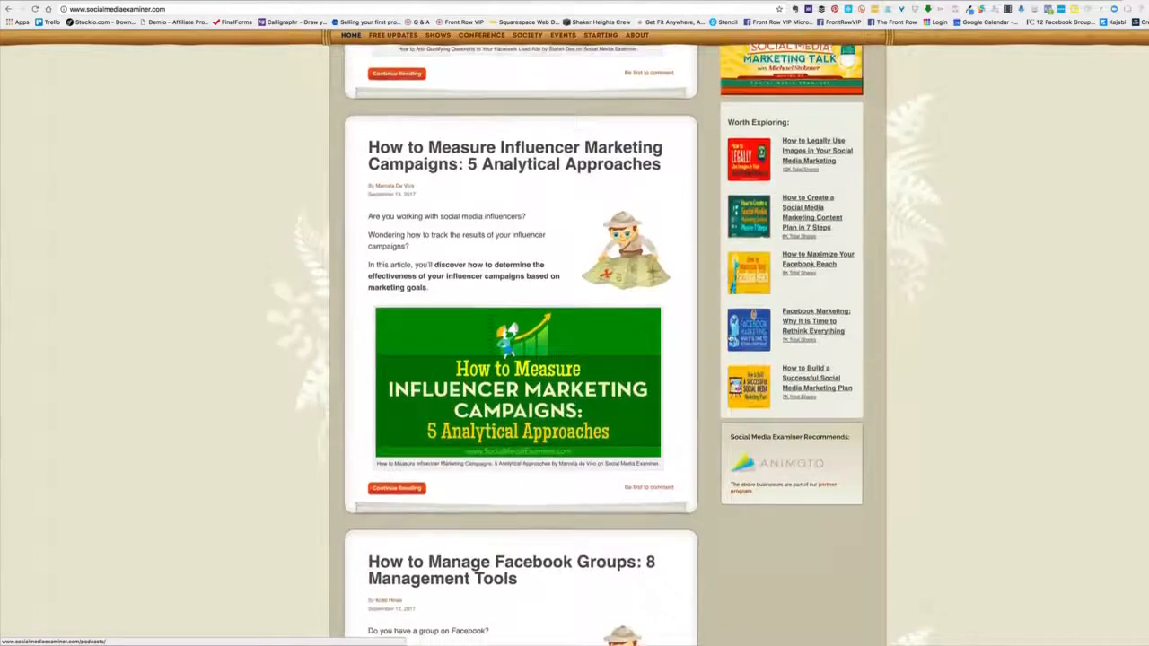
scroll("down", 3)
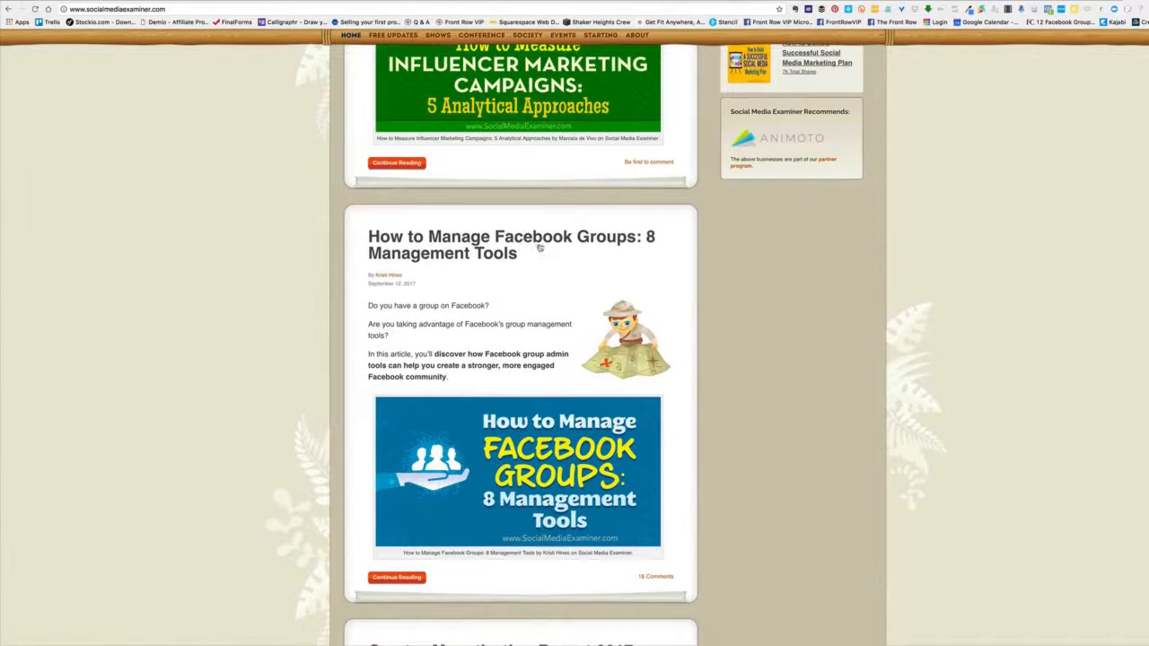
mouse_move(510, 245)
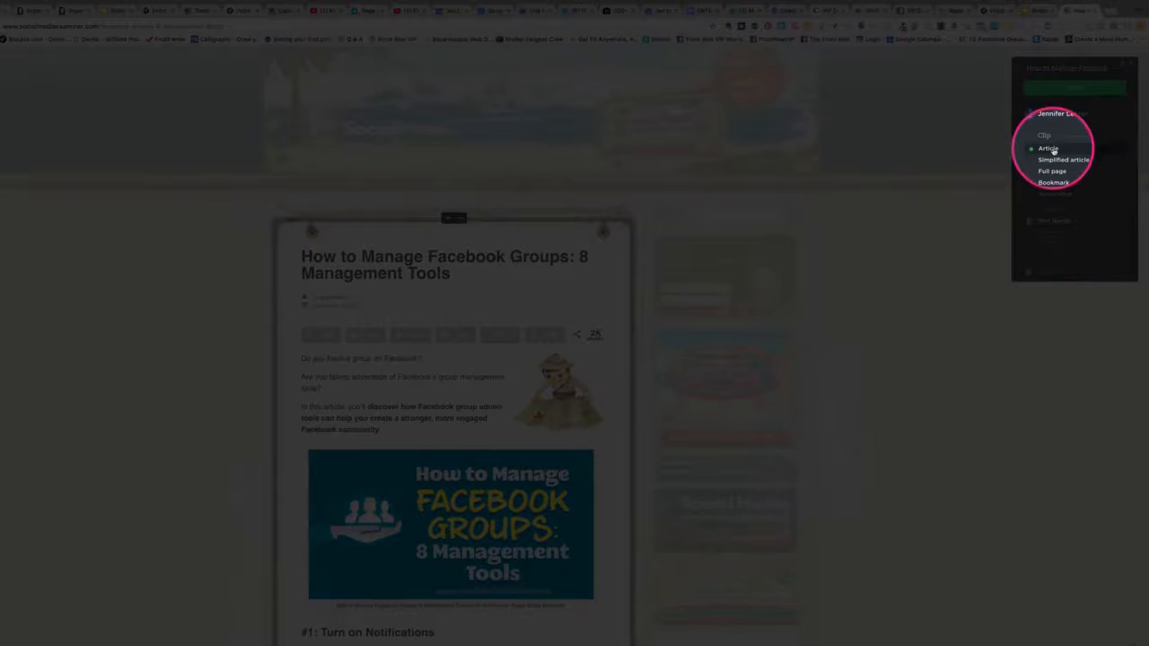
Choose the destination notebook by searching 'jen' in the Notebook list
left_click(1052, 170)
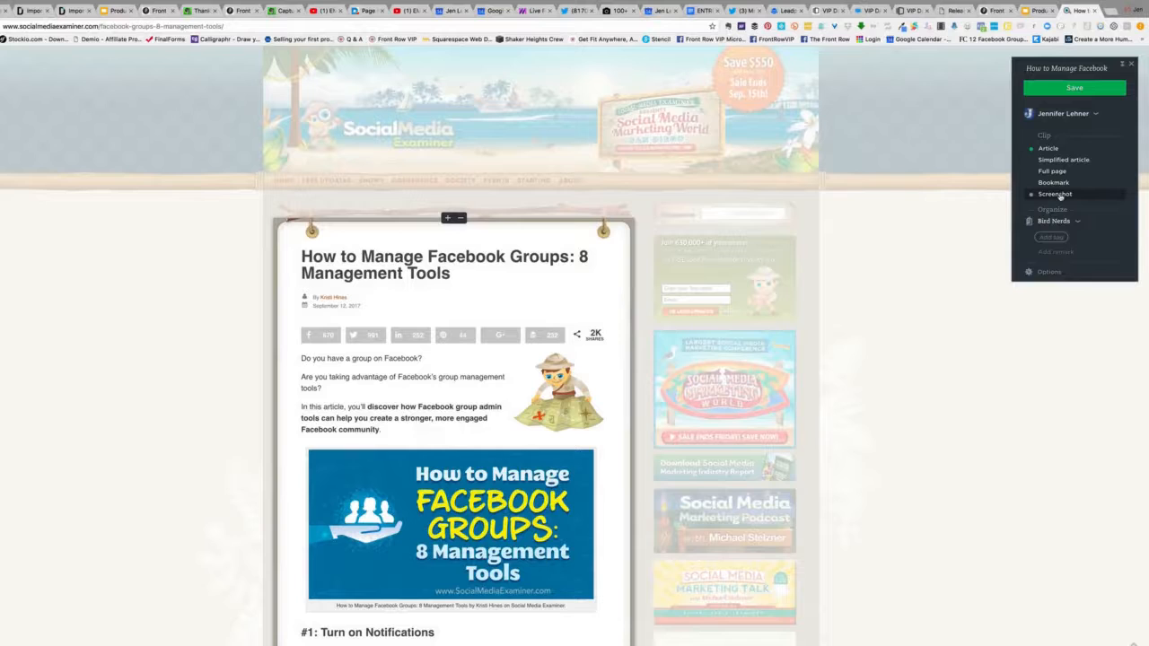
left_click(1059, 221)
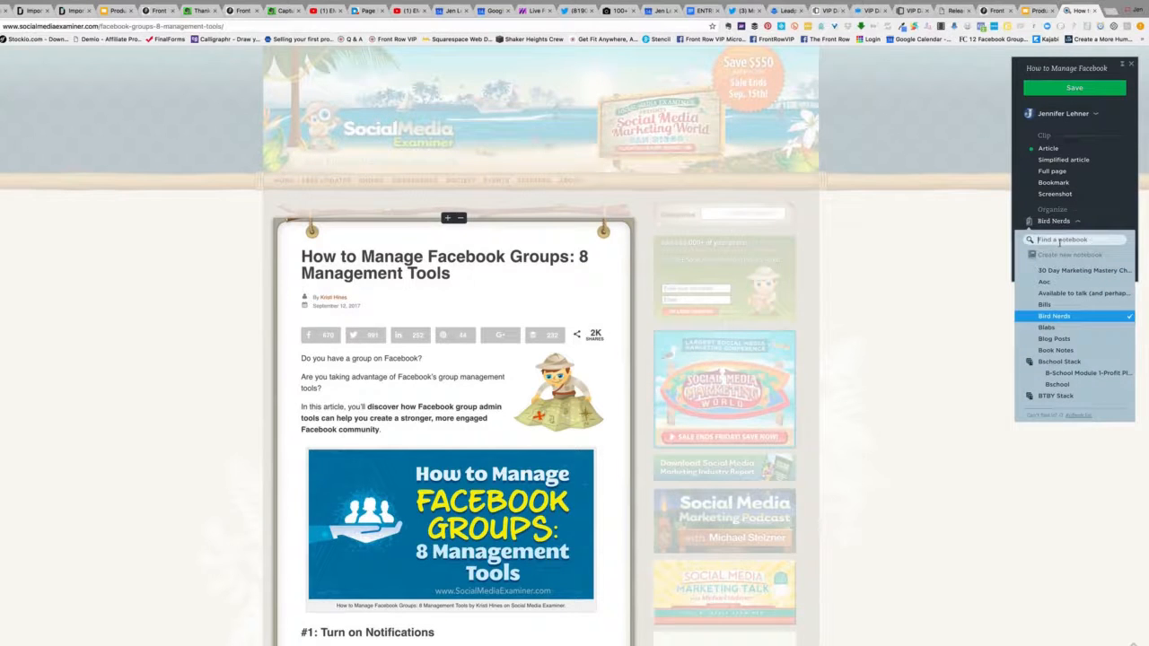
type("jen")
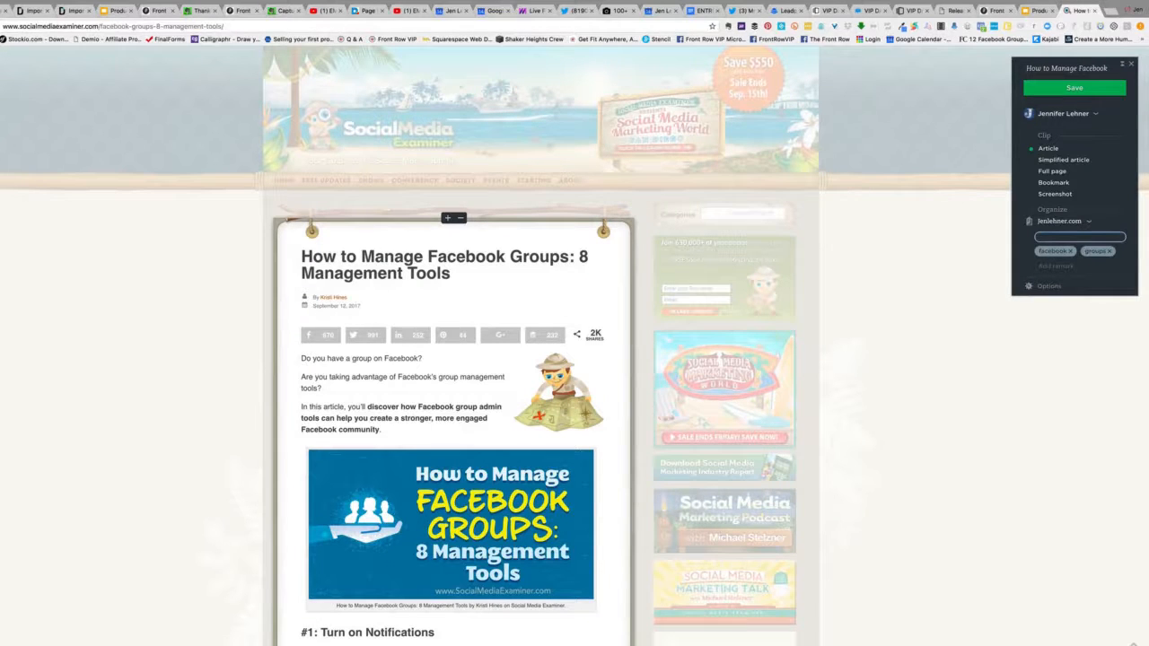
Add the tag 'facebook' to the clip and return to the clip format choices
type("facebook")
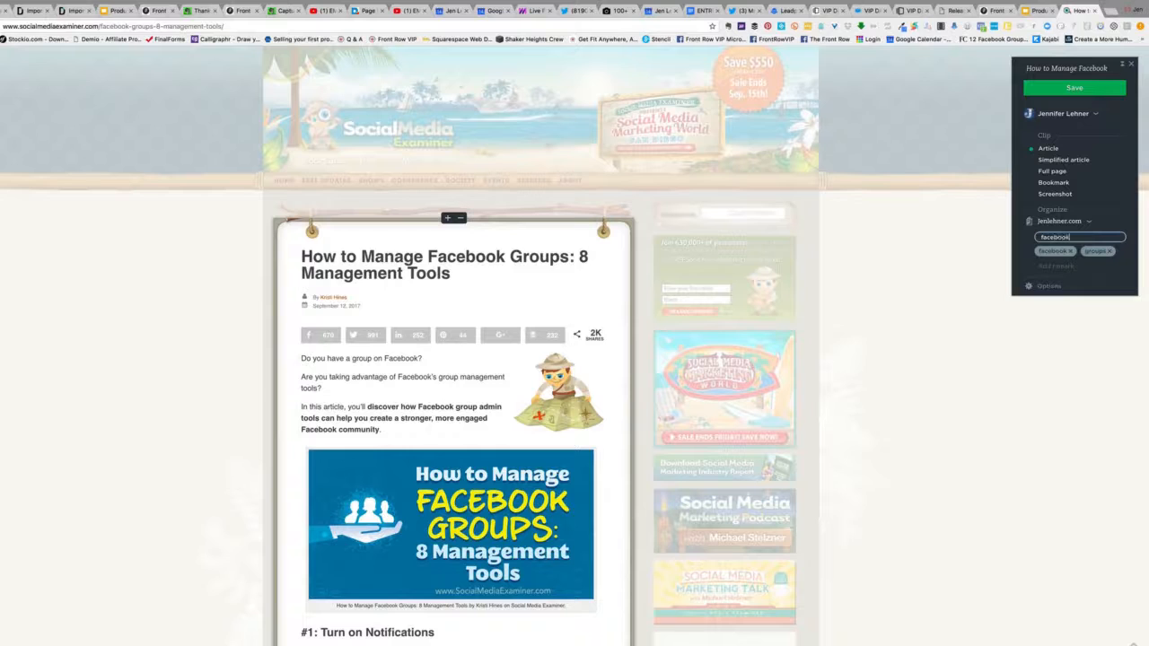
key("Return")
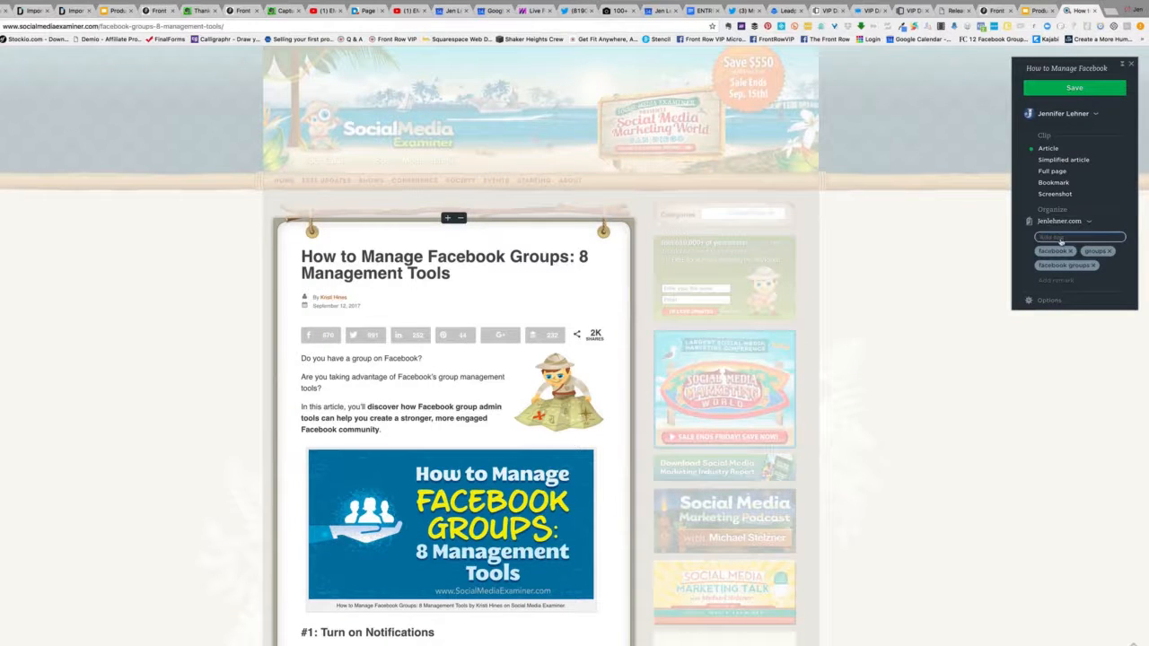
left_click(1053, 171)
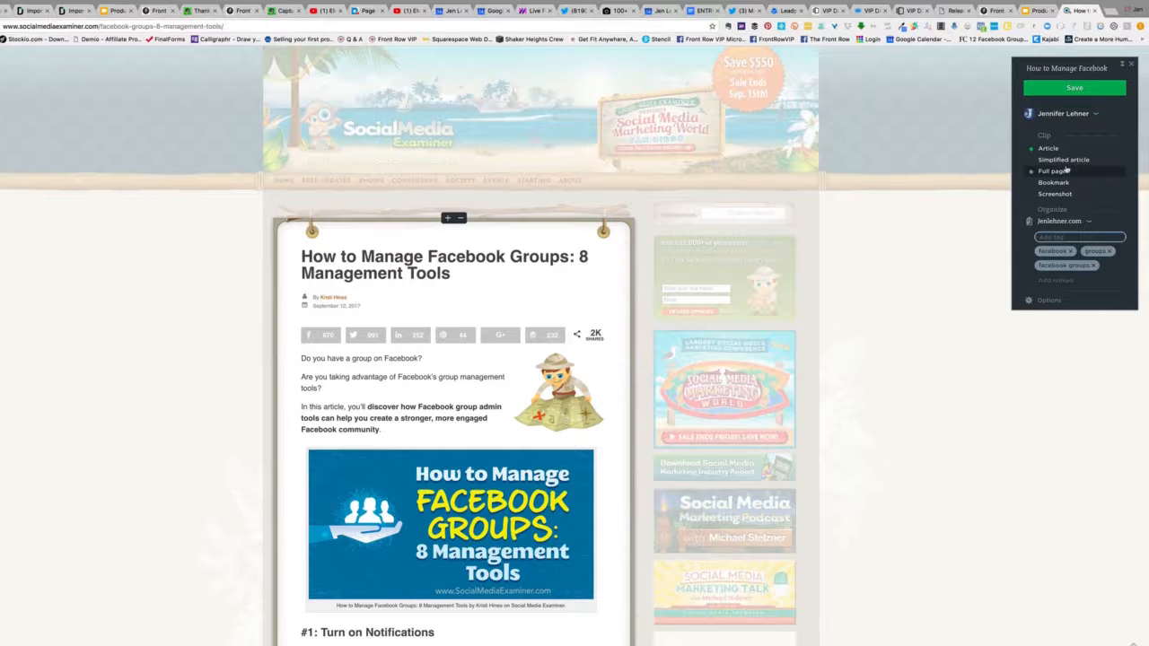
Save the article as a Simplified article clip after reviewing the preview
left_click(1063, 160)
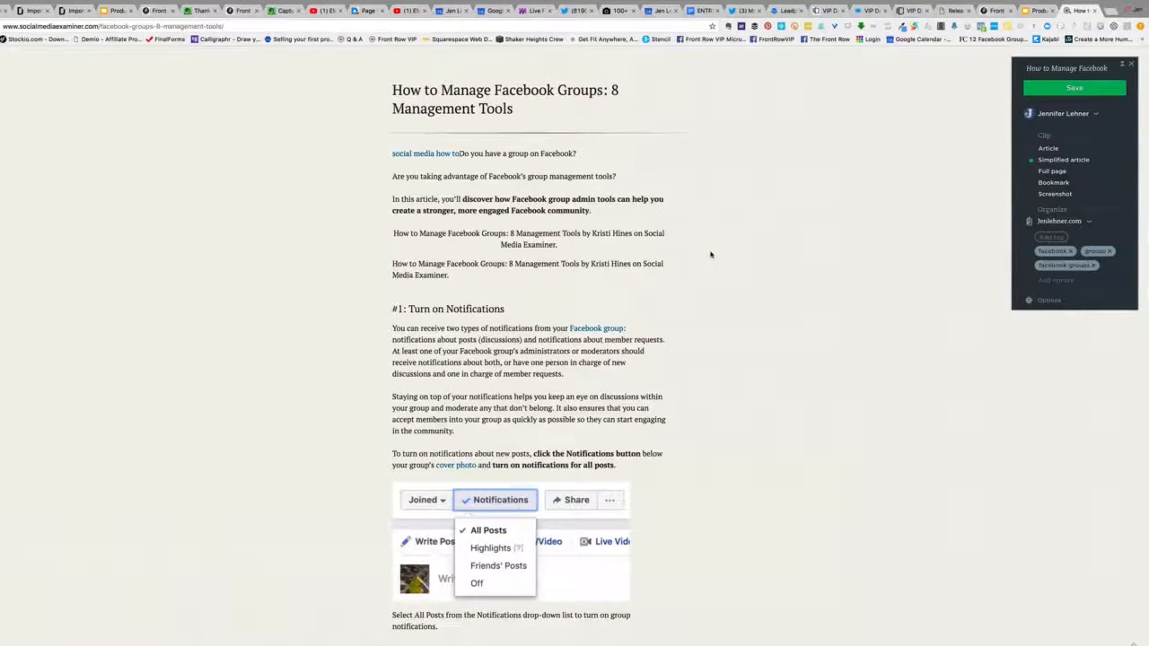
scroll("down", 3)
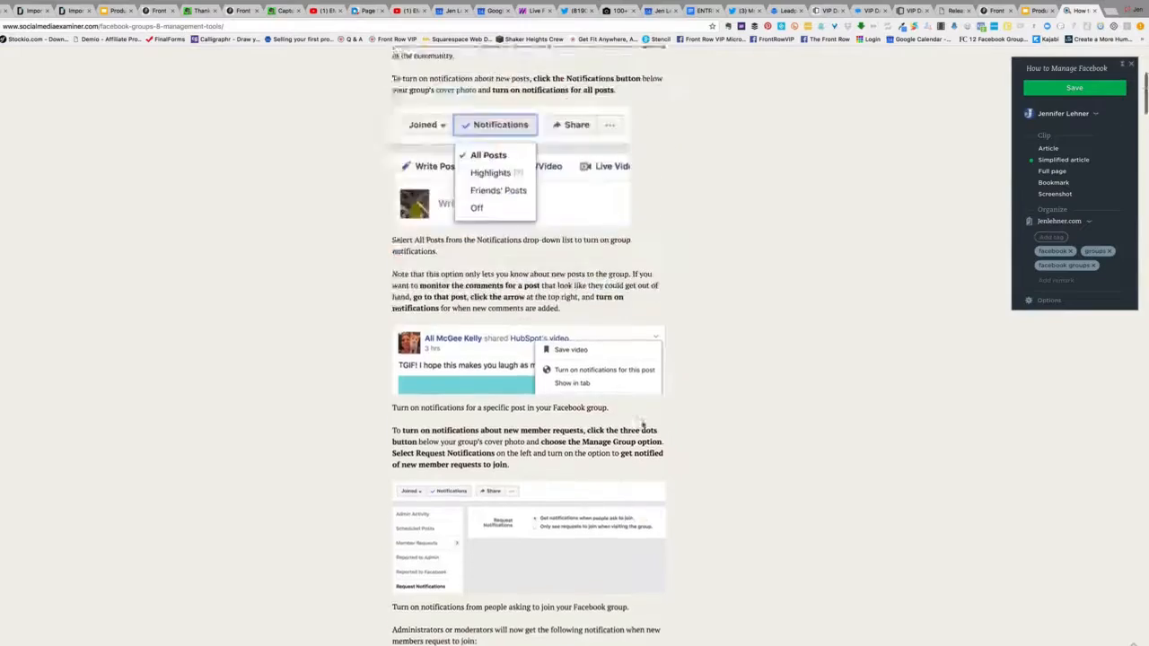
scroll("down", 3)
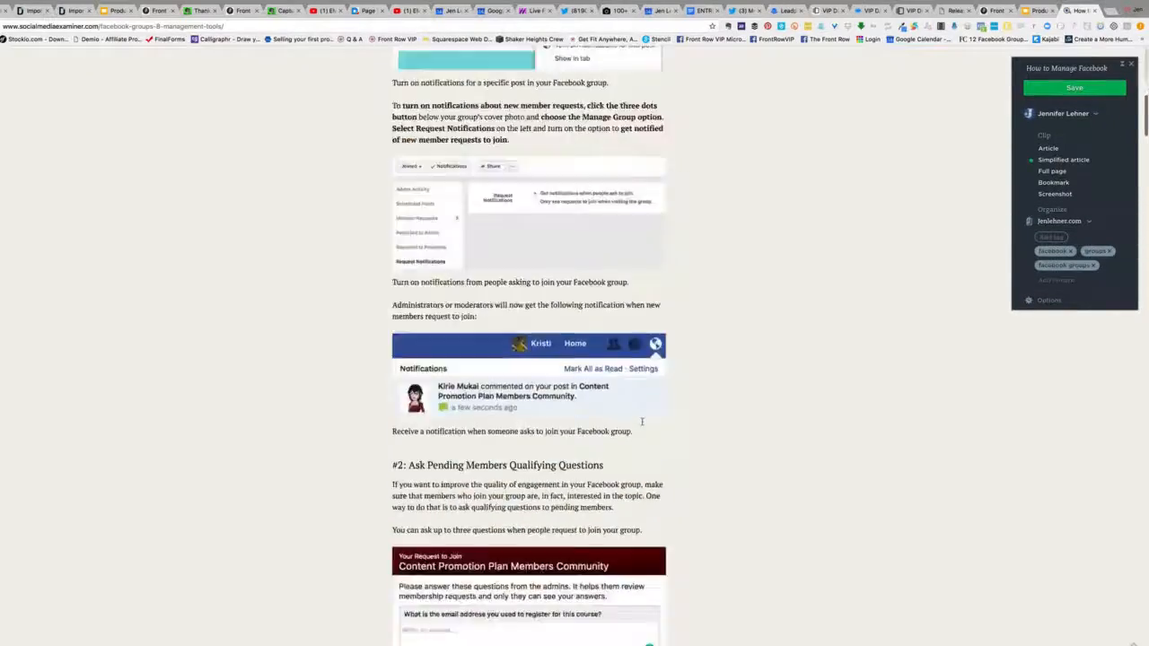
scroll("down", 3)
type("Facebook Group Management")
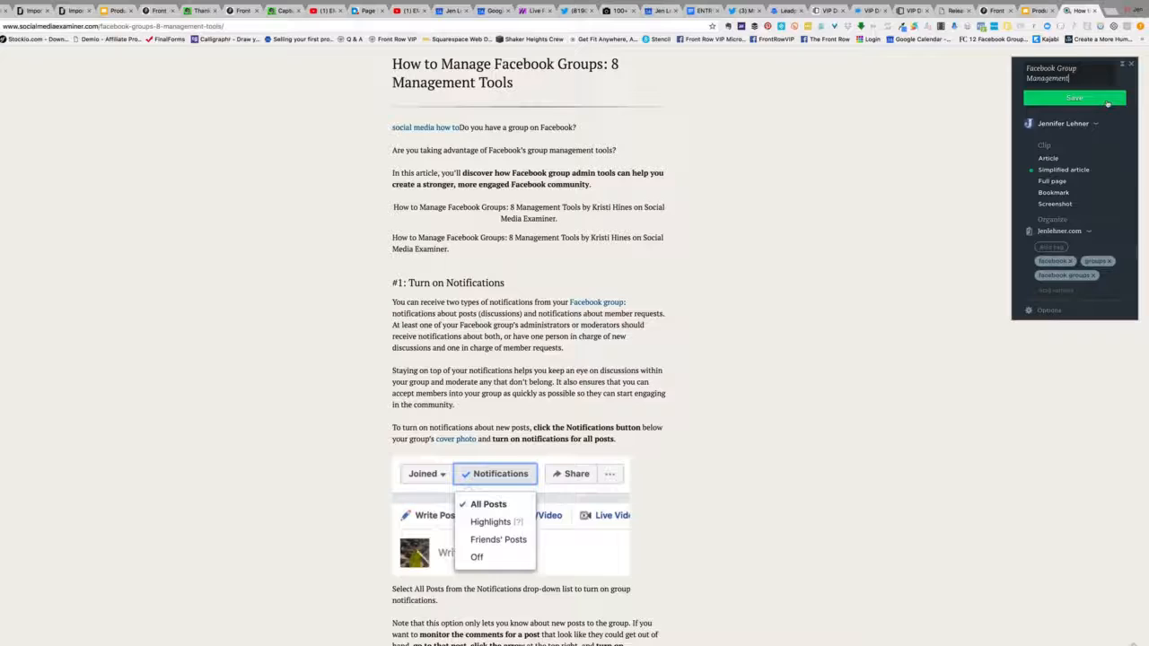
left_click(1074, 97)
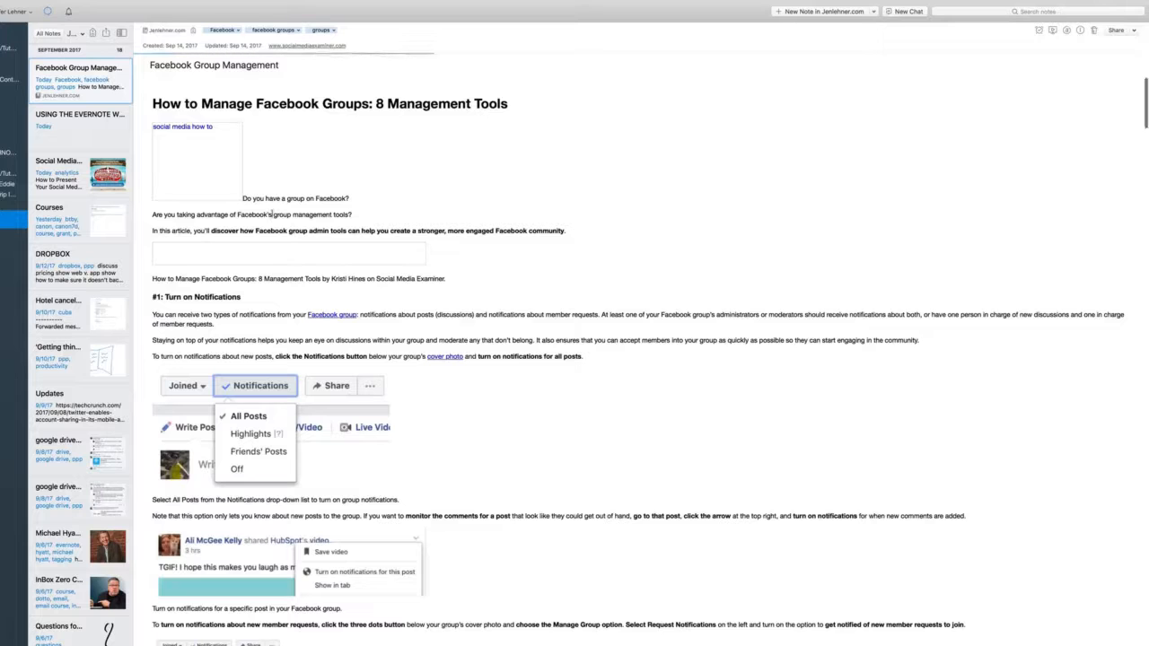
Scroll through the clipped article in the Facebook Group Management note
scroll("down", 3)
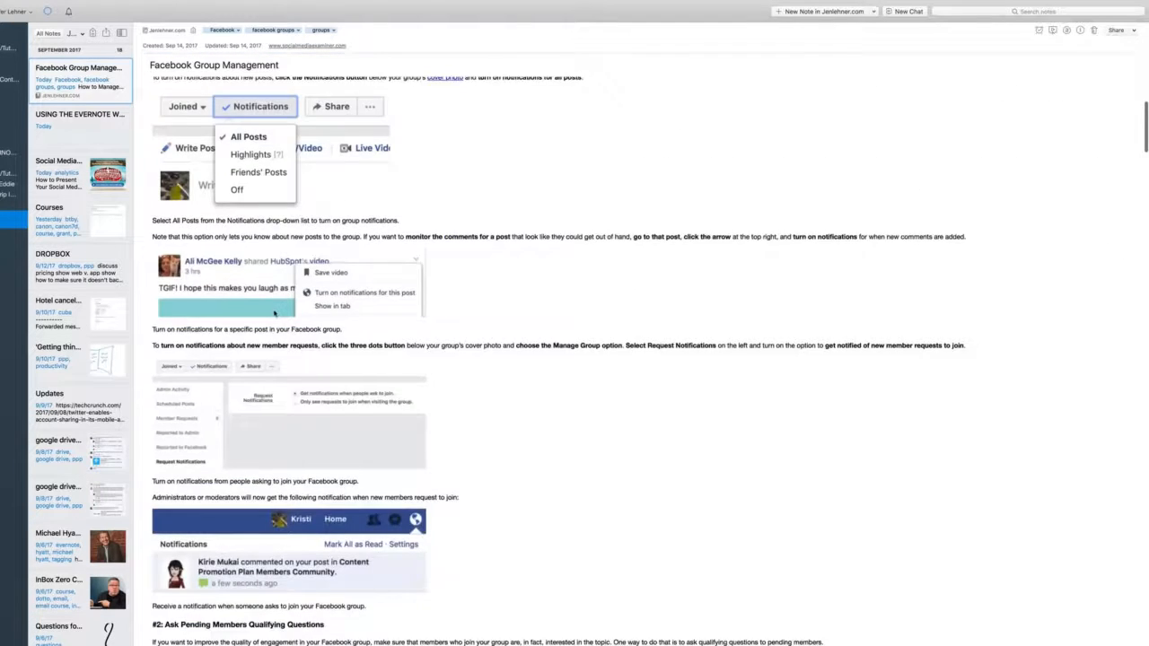
scroll("down", 3)
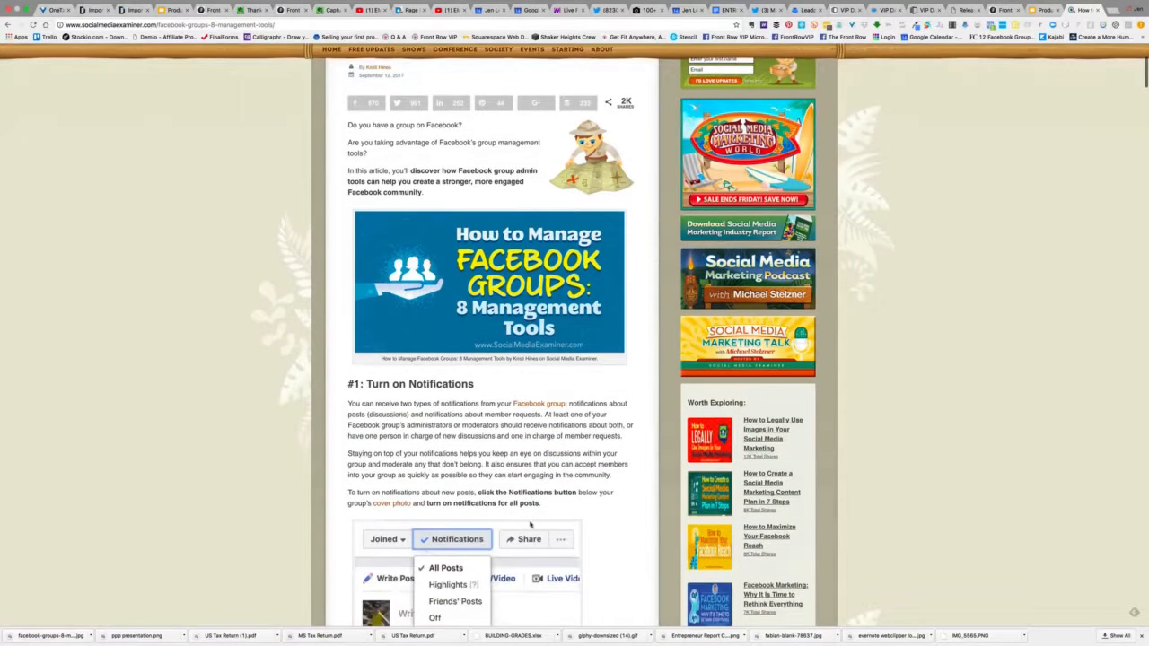
Scroll the article down to the '#2 Ask Pending Members Qualifying Questions' section
scroll("up", 3)
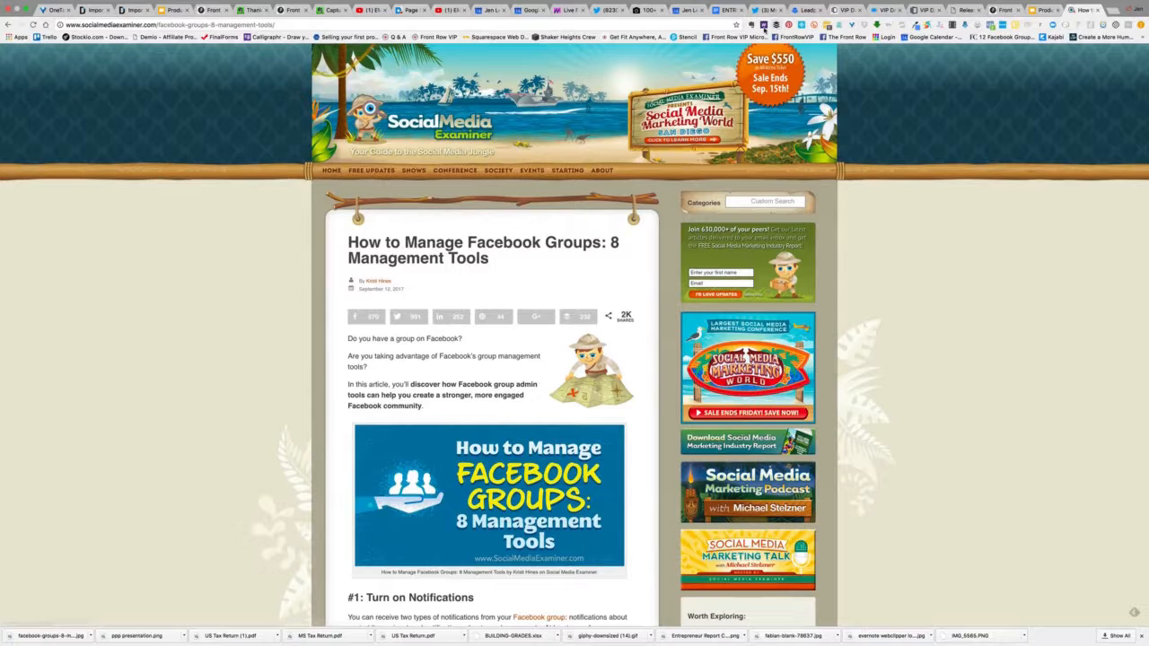
scroll("down", 3)
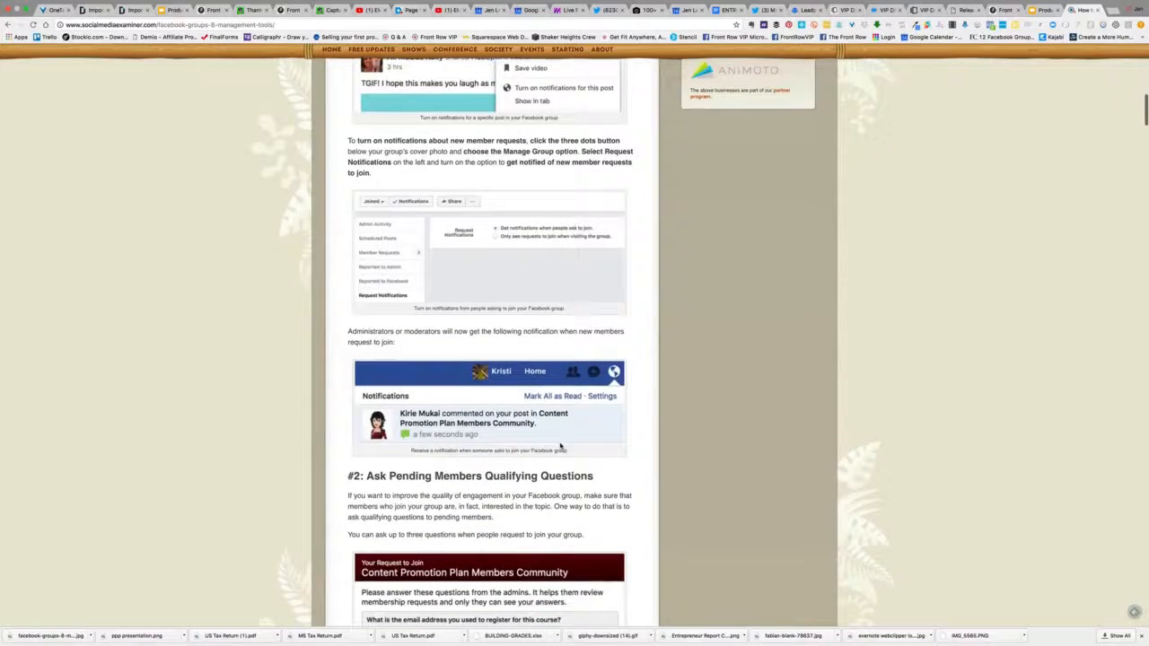
scroll("down", 3)
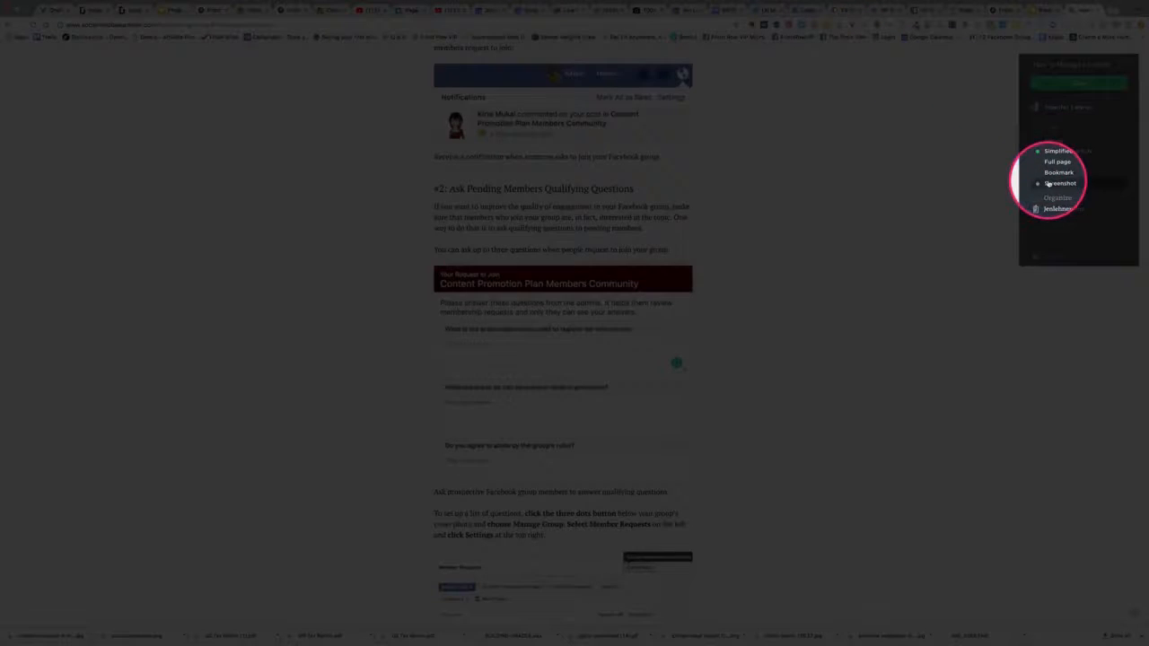
Capture a Screenshot clip and annotate it with the text 'look at this text'
left_click(1062, 183)
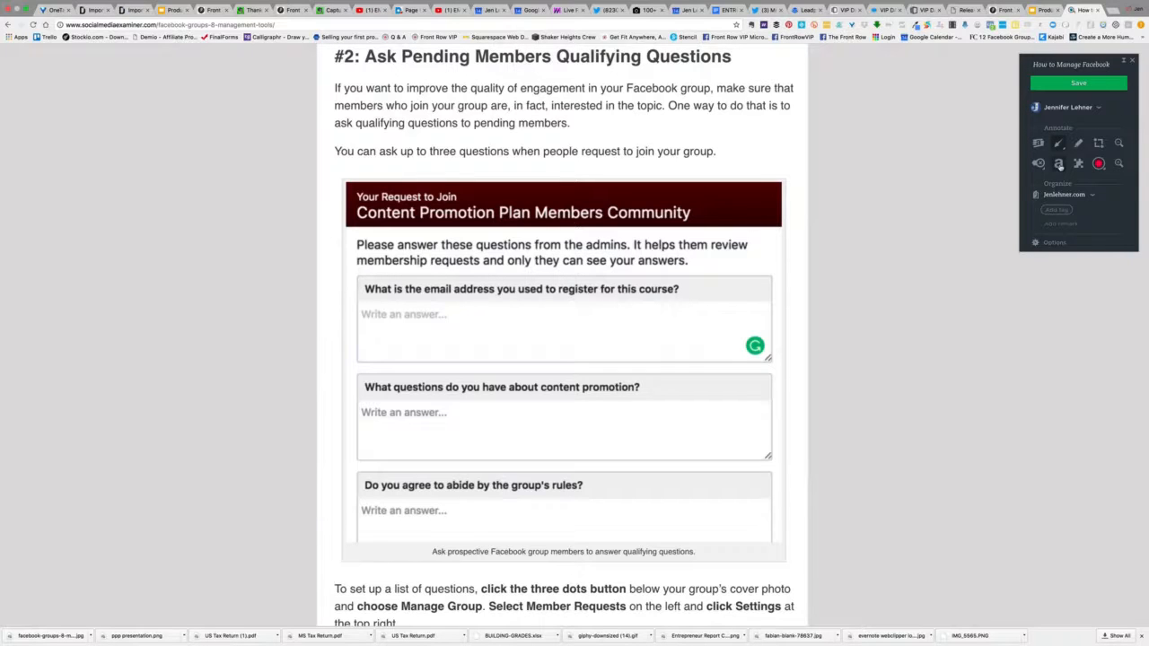
left_click(1060, 162)
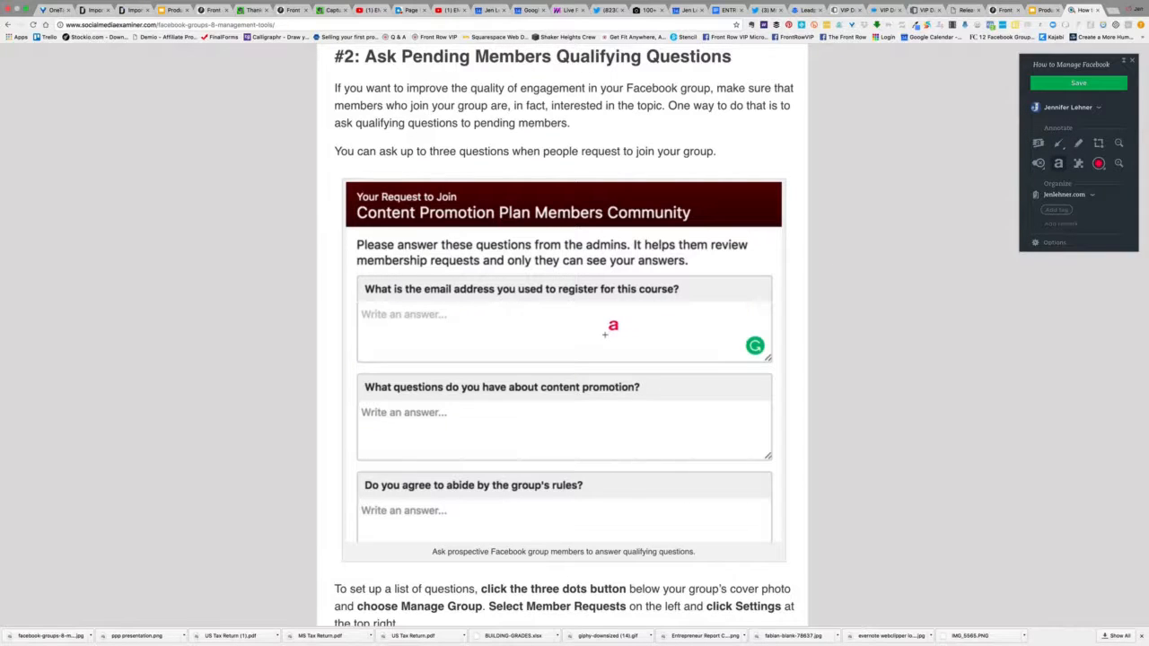
type("look at this text")
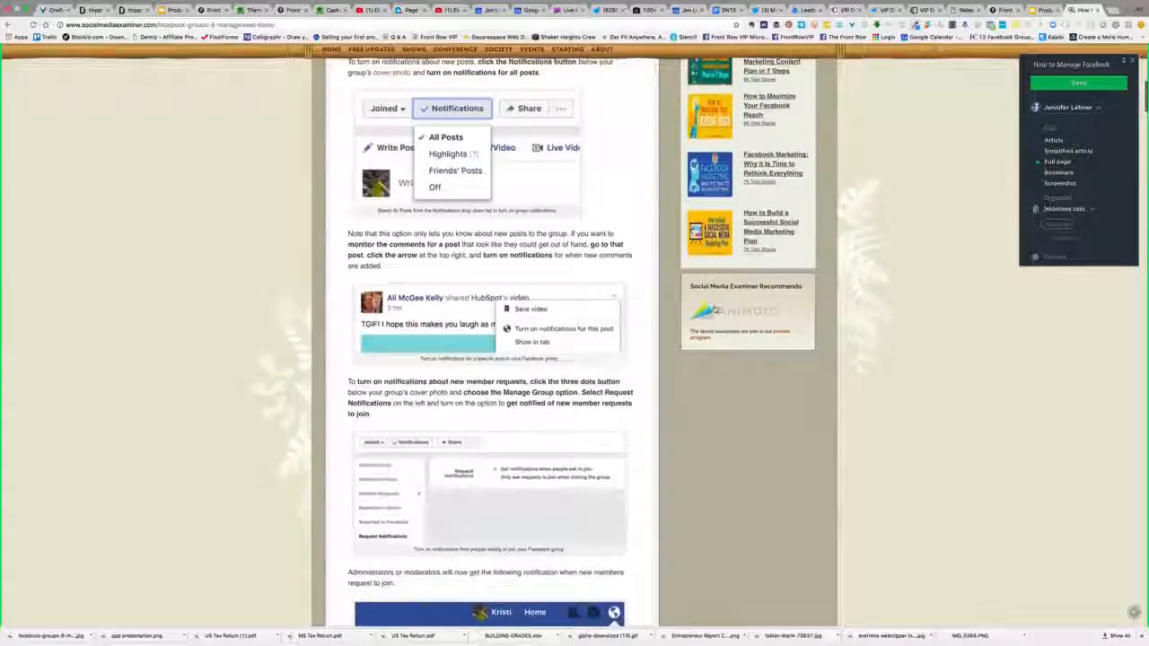
Scroll the Full page clip down to the page footer to review its extent
scroll("down", 3)
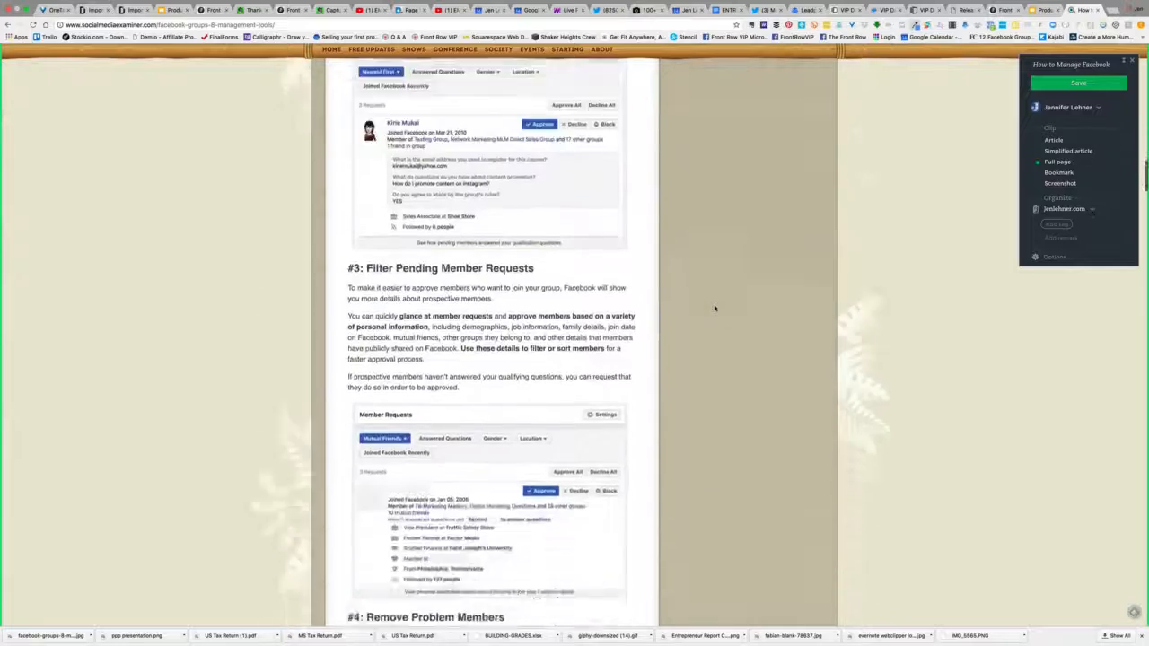
scroll("down", 3)
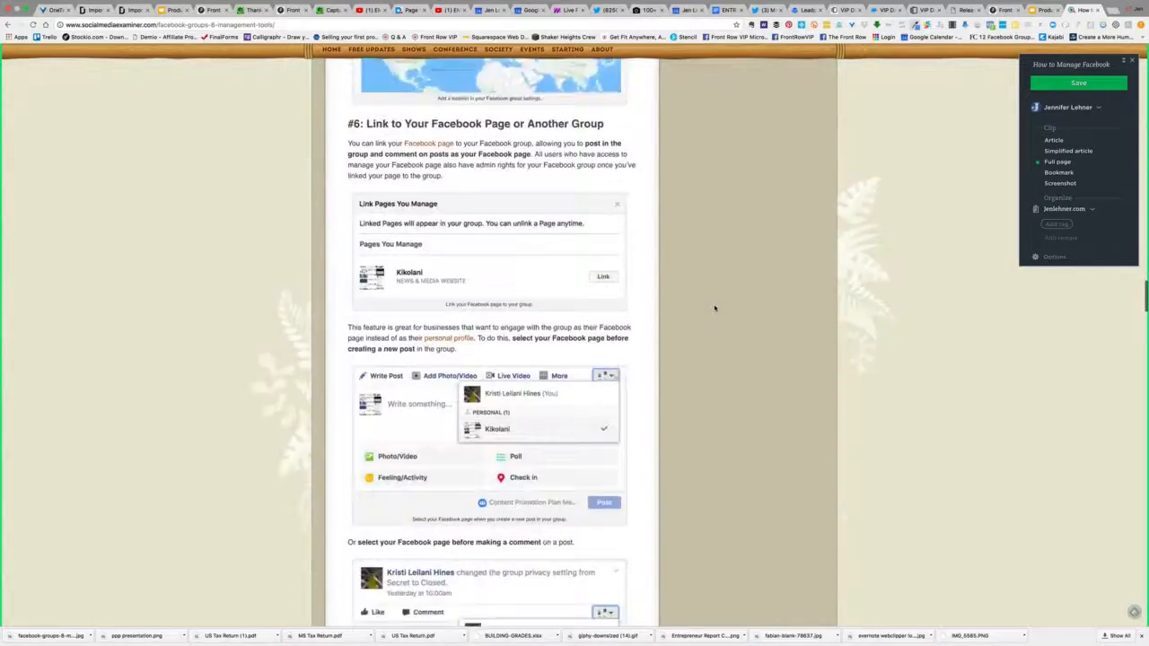
scroll("down", 3)
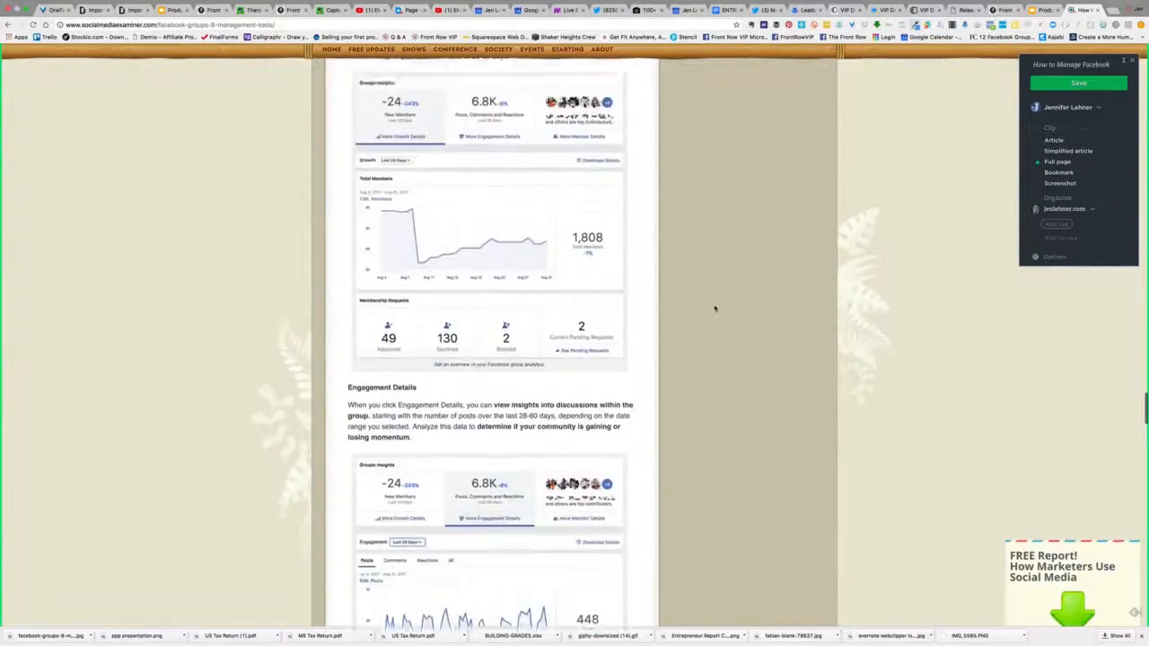
scroll("down", 3)
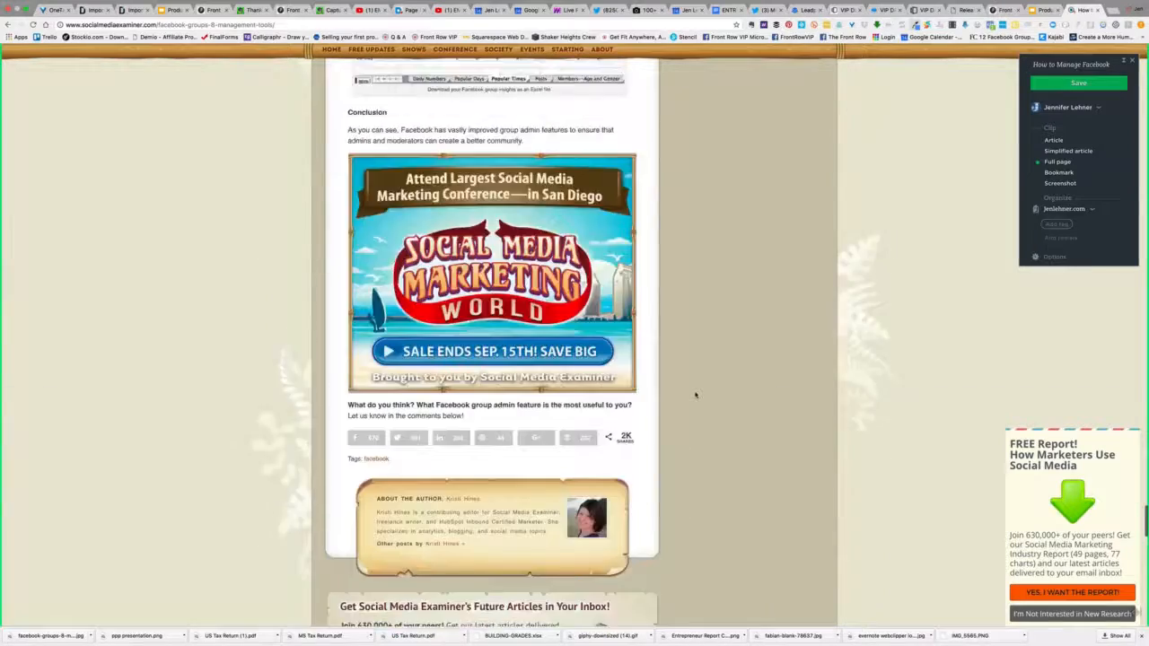
scroll("down", 3)
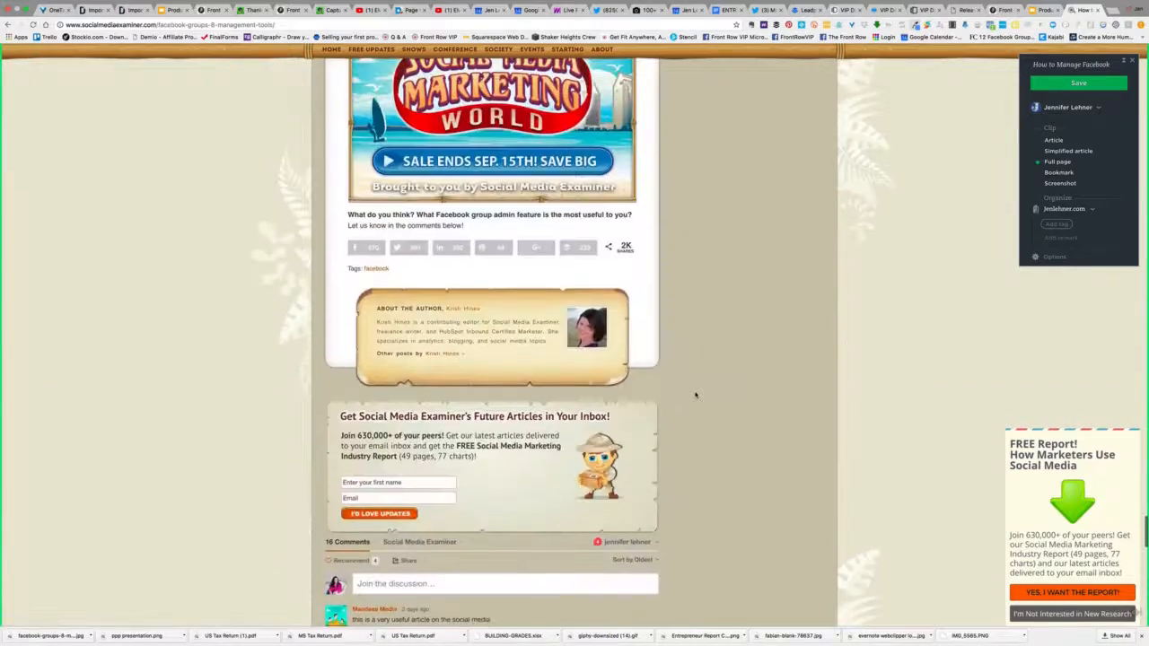
scroll("down", 3)
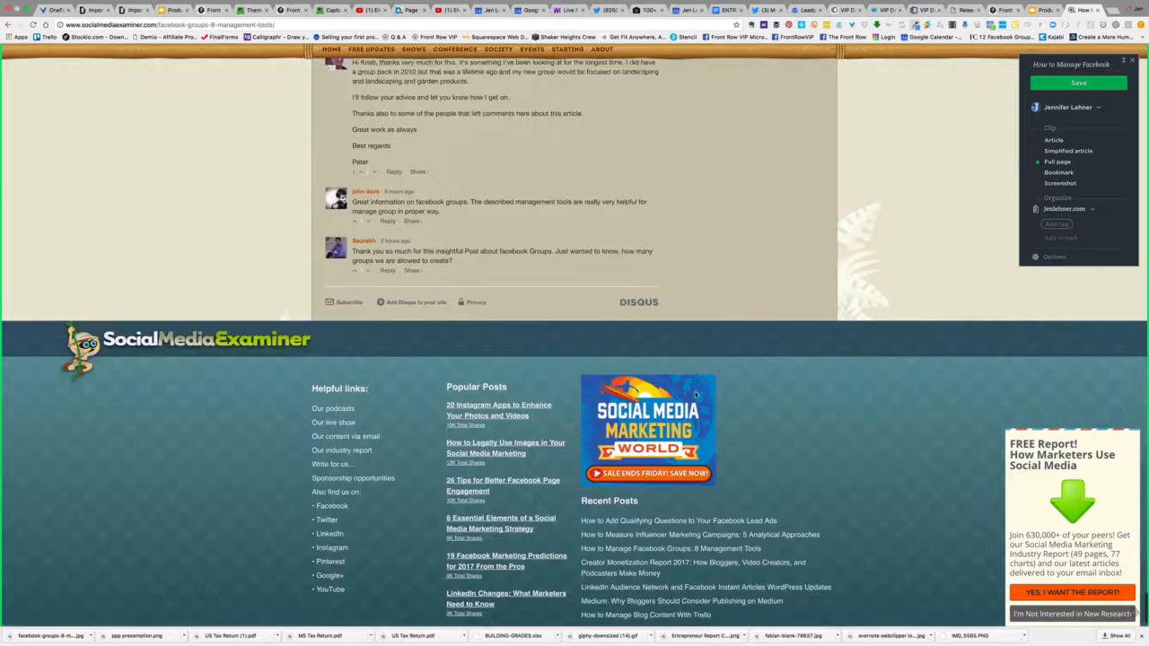
scroll("down", 3)
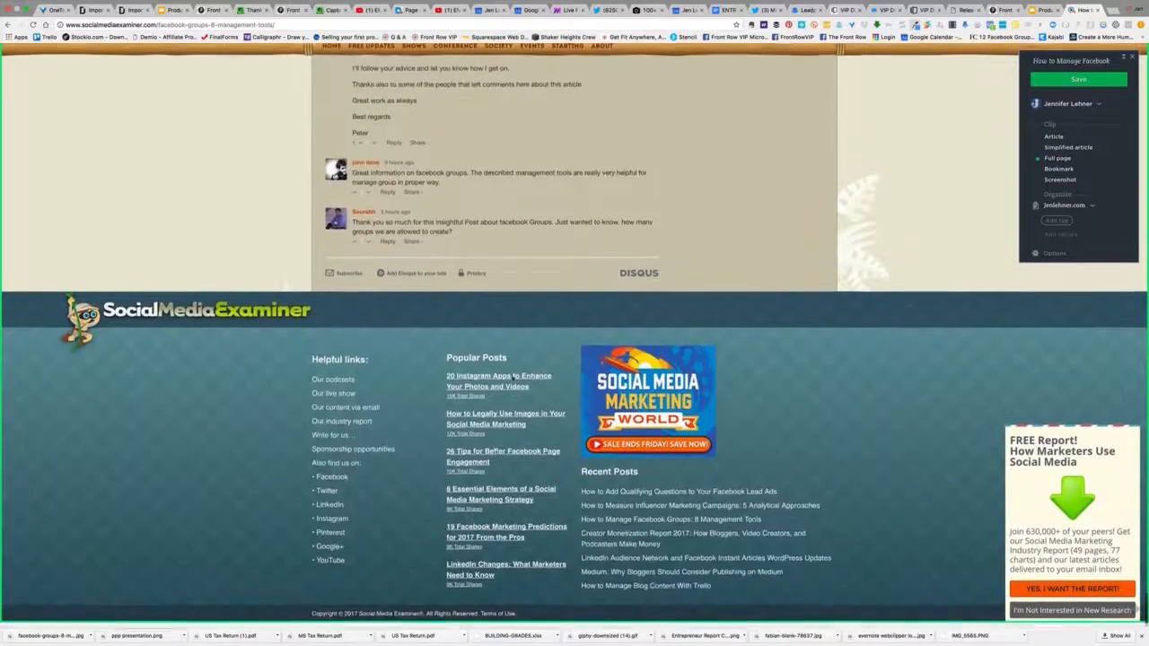